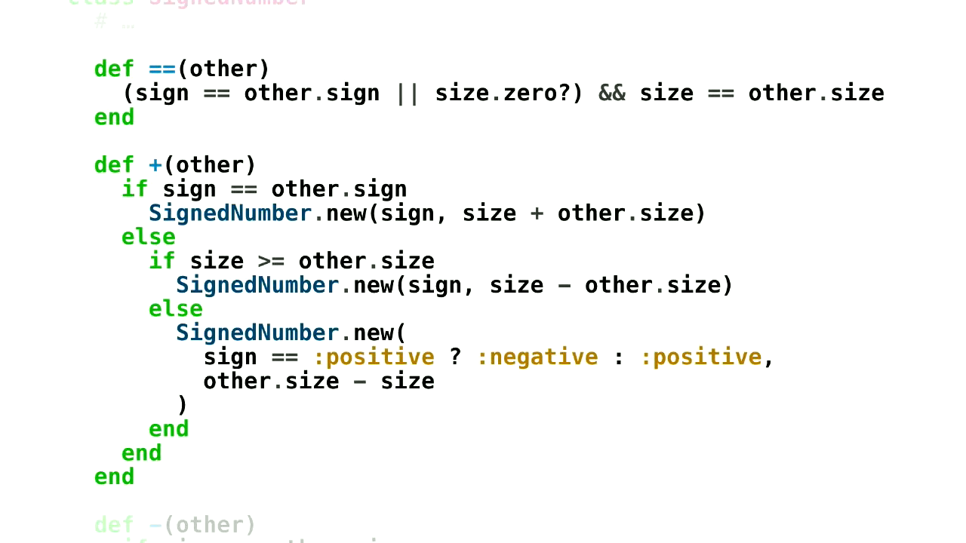
{"action": "scroll", "scroll_direction": "down", "scroll_amount": 3}
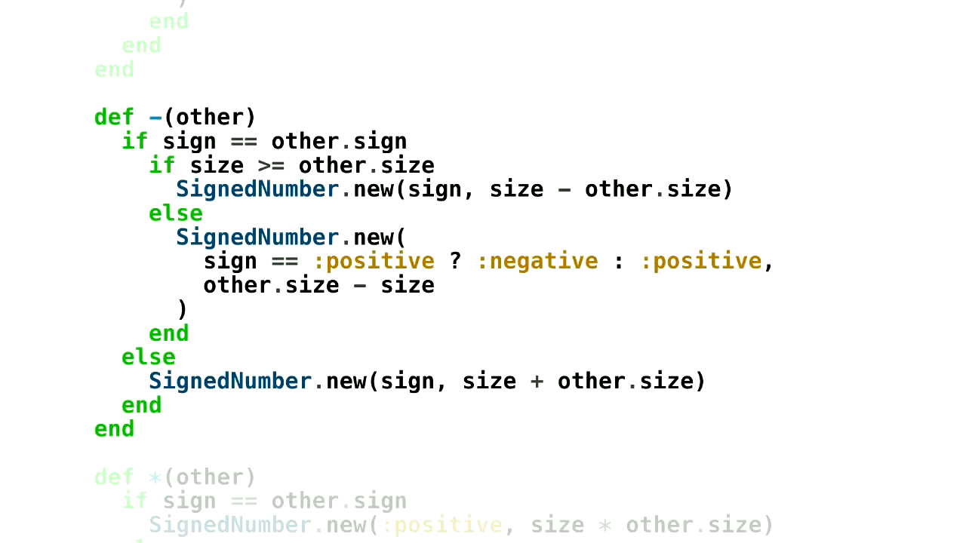
{"action": "scroll", "scroll_direction": "down", "scroll_amount": 3}
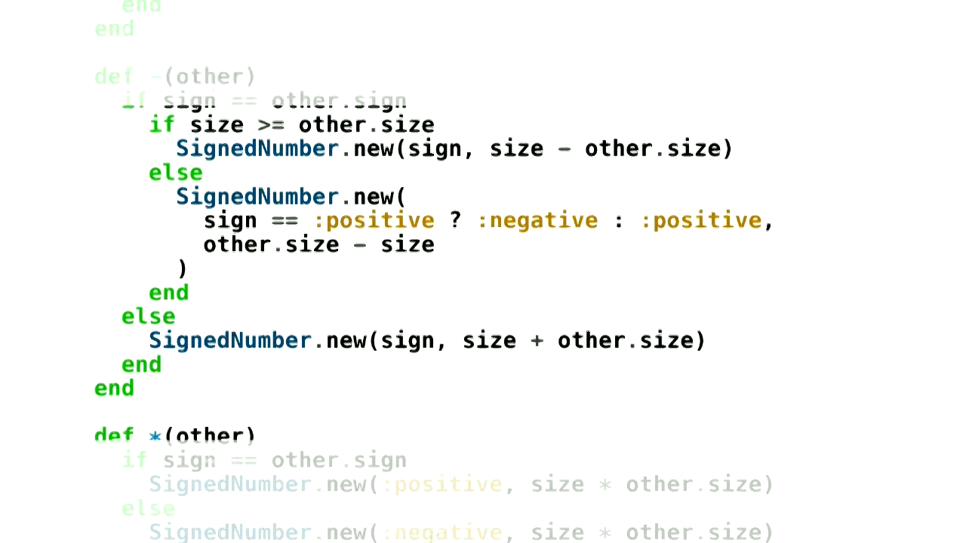
{"action": "scroll", "scroll_direction": "down", "scroll_amount": 3}
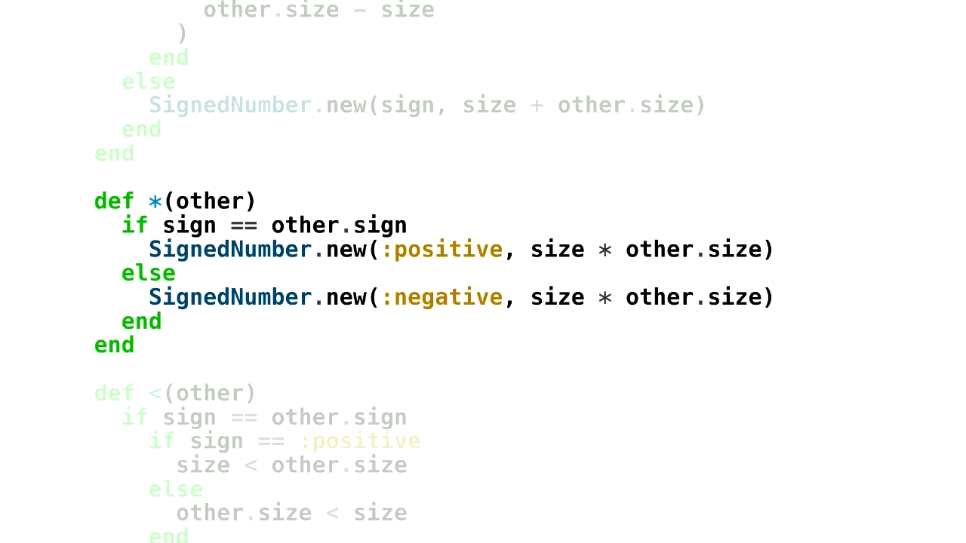
{"action": "scroll", "scroll_direction": "down", "scroll_amount": 3}
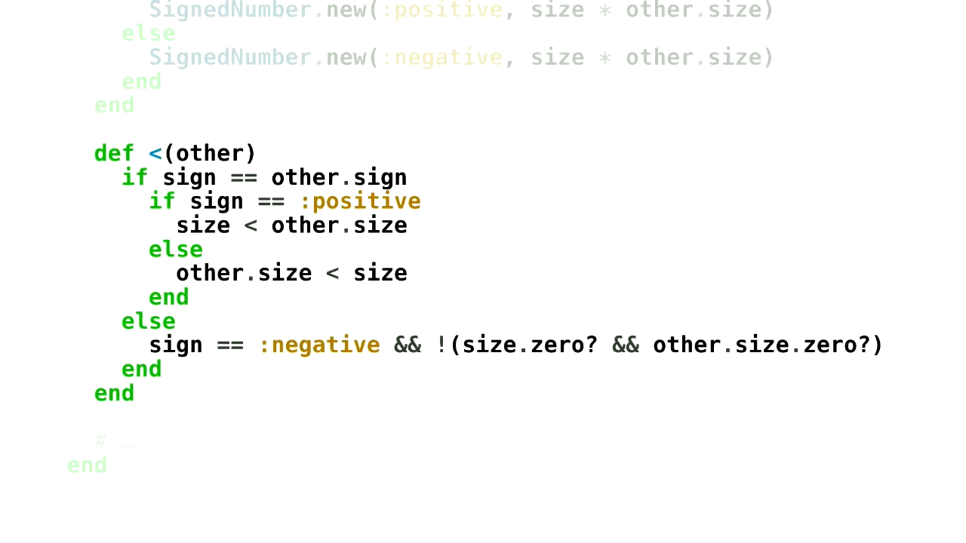